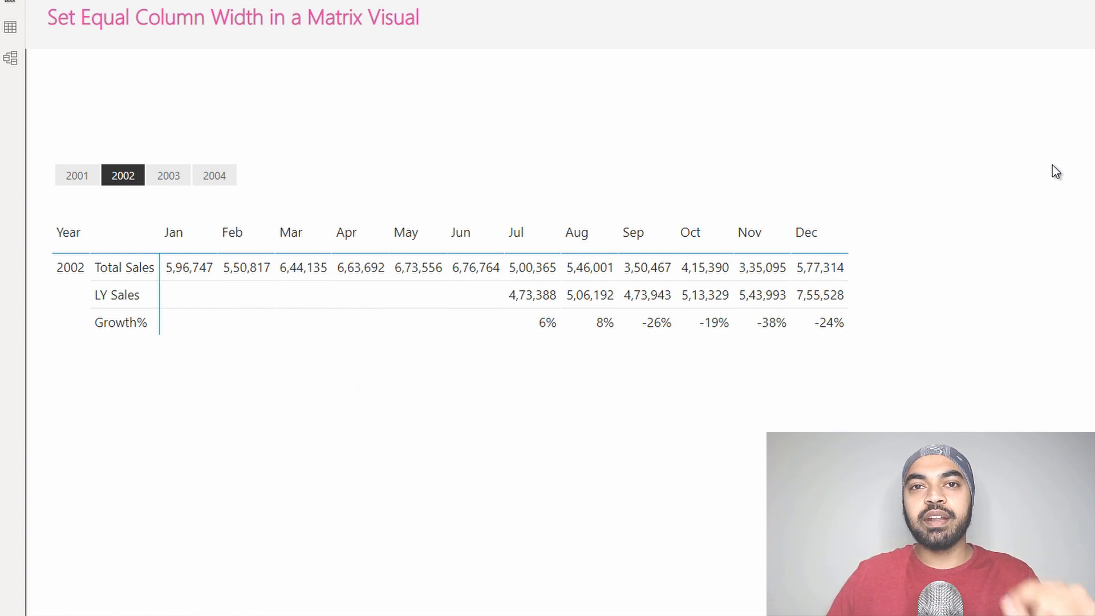
mouse_move(981, 276)
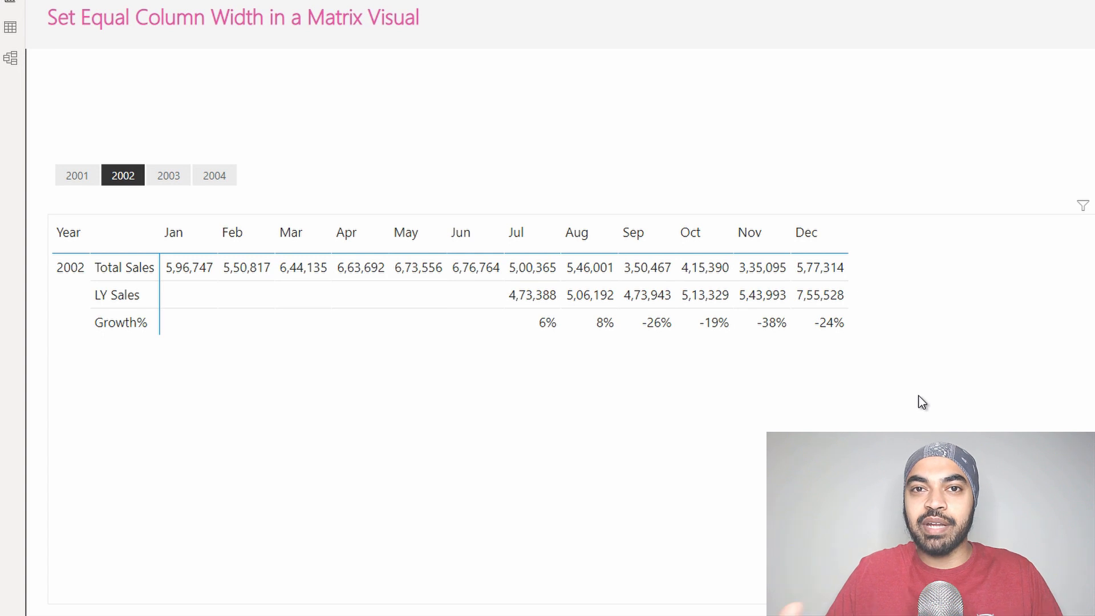
mouse_move(912, 366)
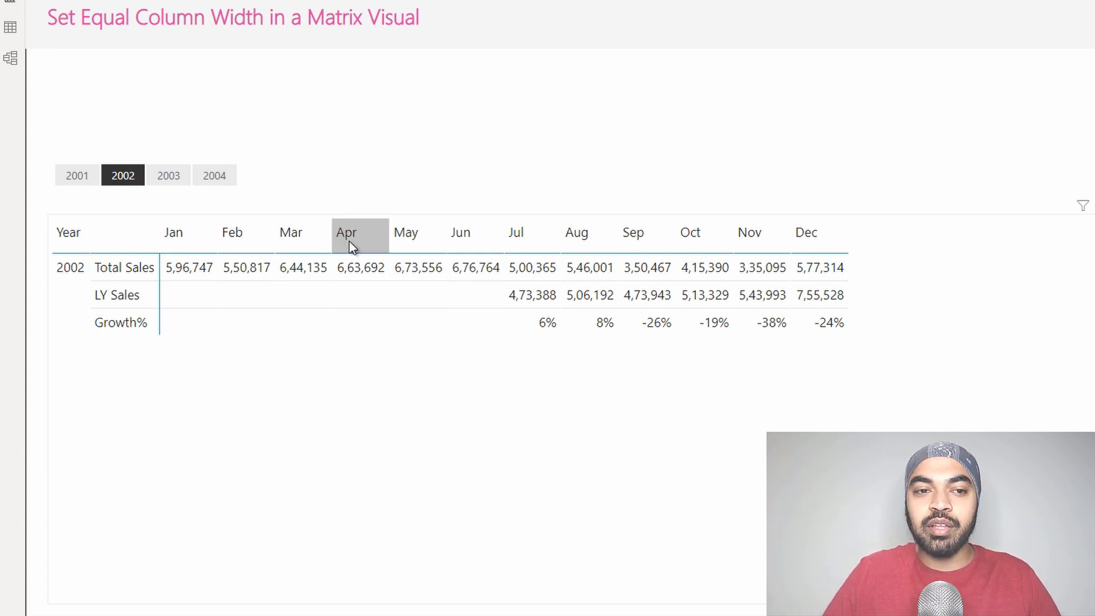
mouse_move(859, 238)
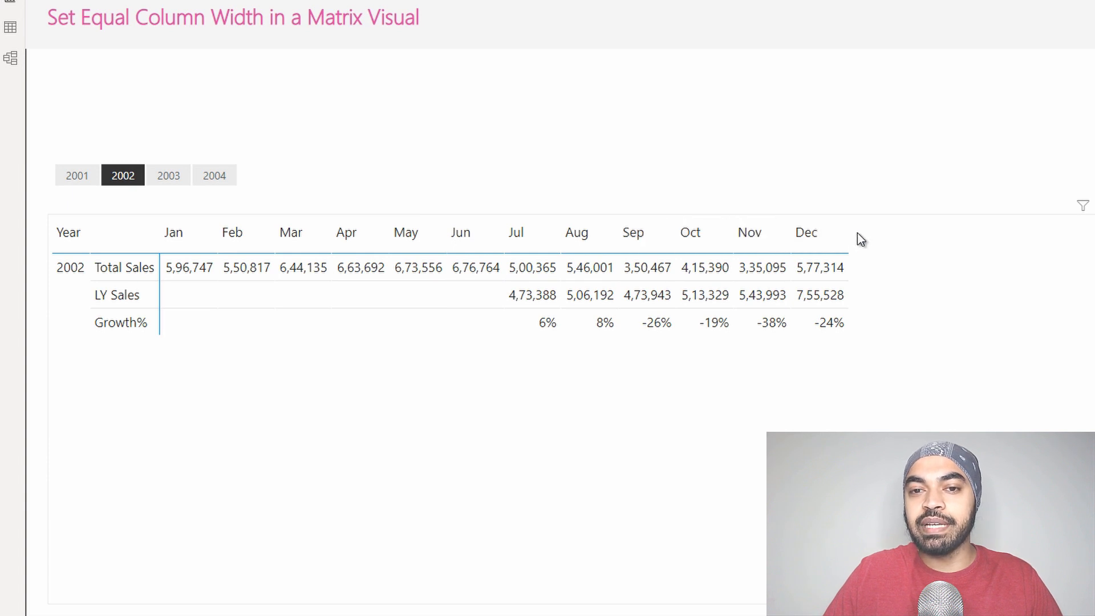
mouse_move(838, 233)
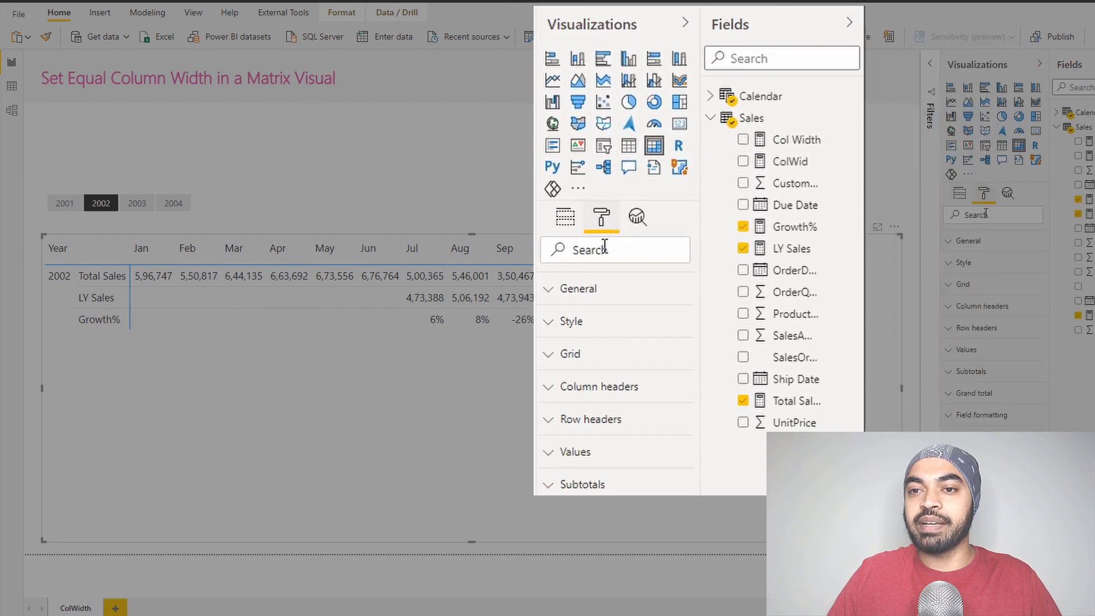
- Add the Col Width measure (a ten-zero string) to the matrix Values under every month
text(auto)
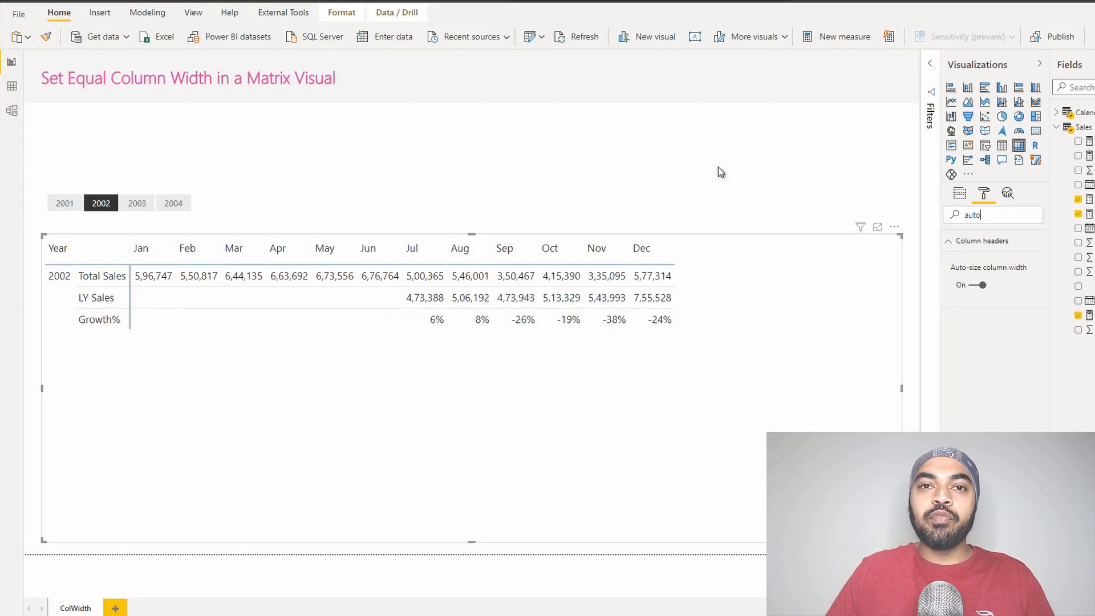
click(960, 194)
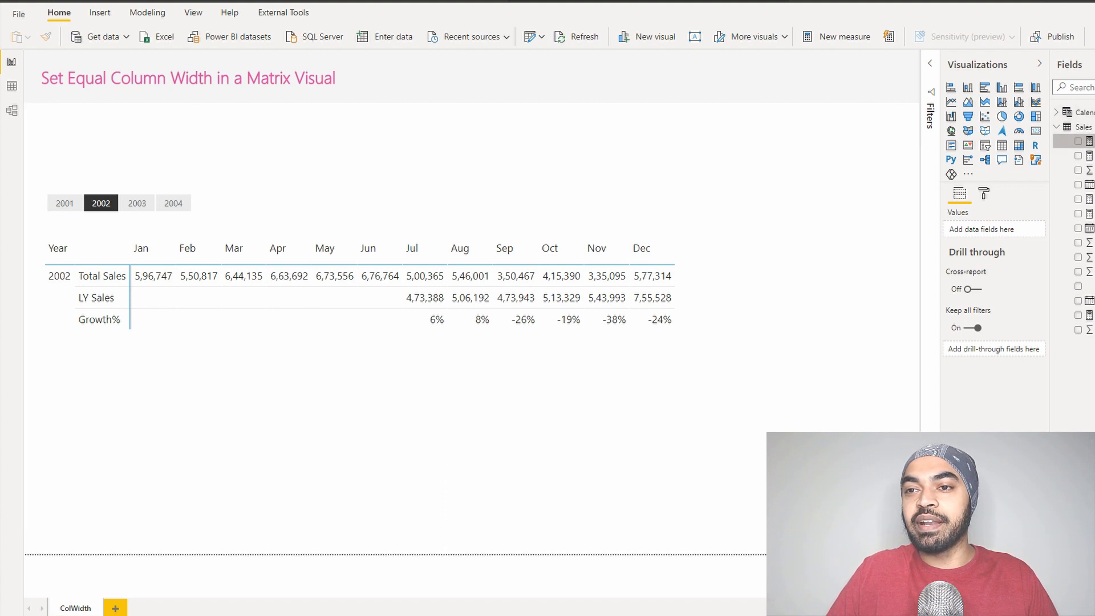
click(842, 36)
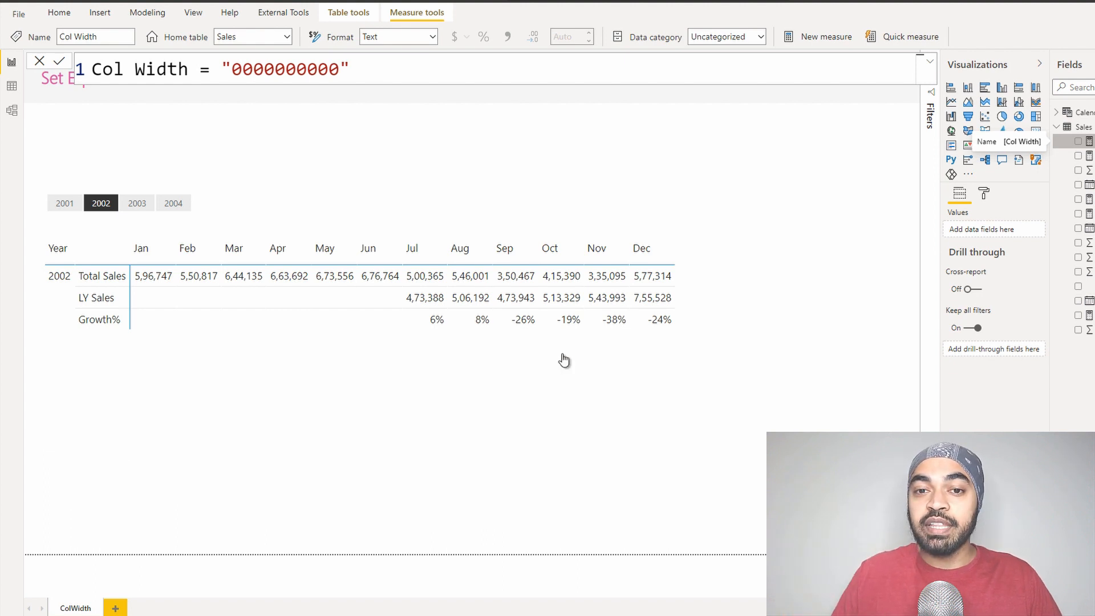
click(60, 60)
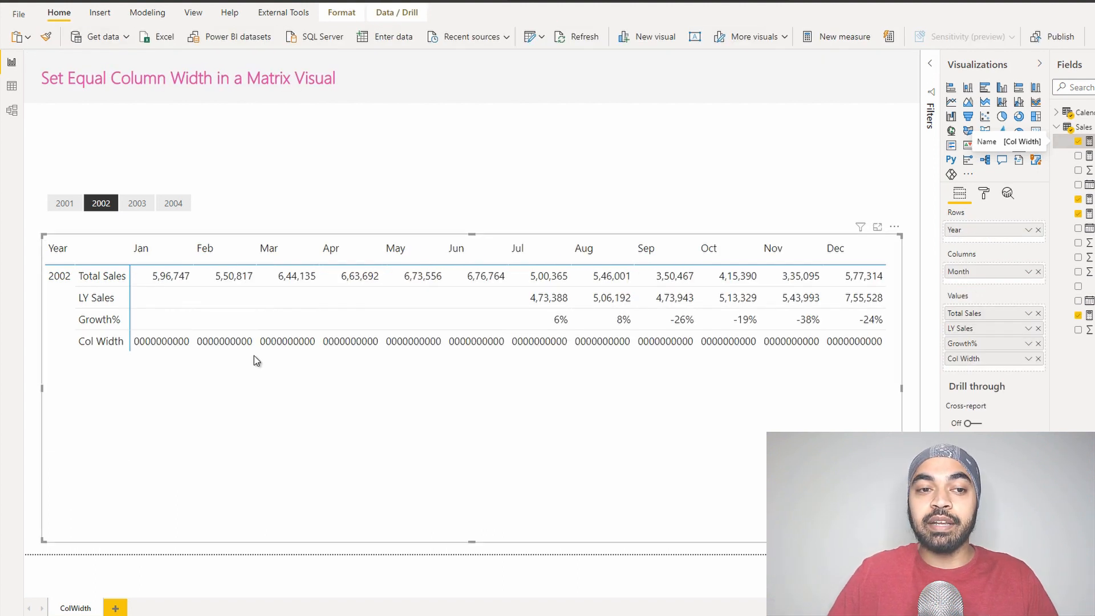
click(225, 341)
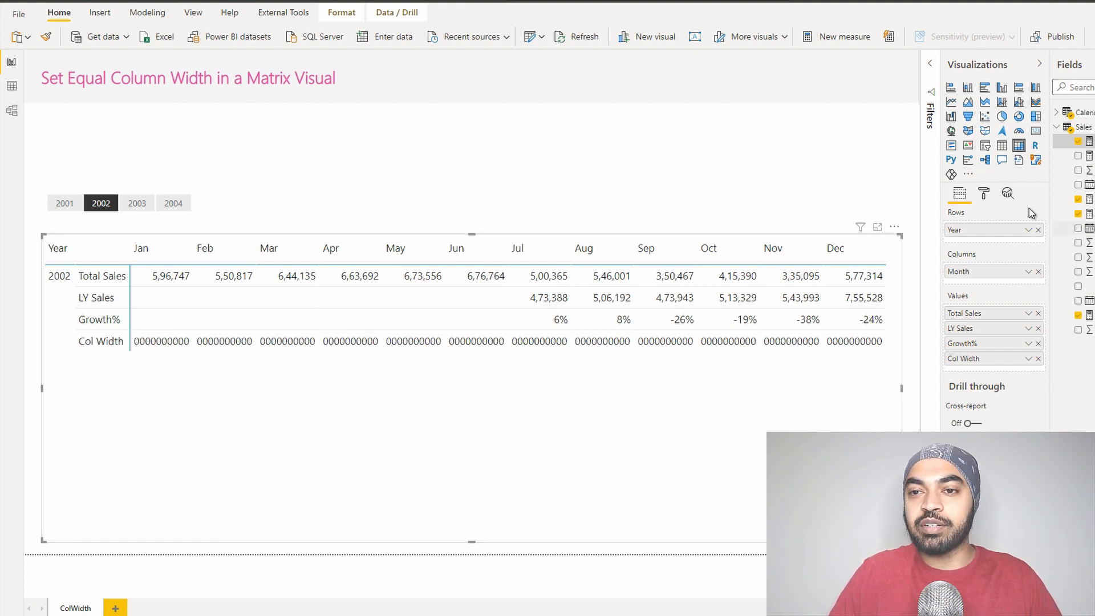
- Switch Auto-size column width Off for the matrix and remove Col Width from its values
click(982, 194)
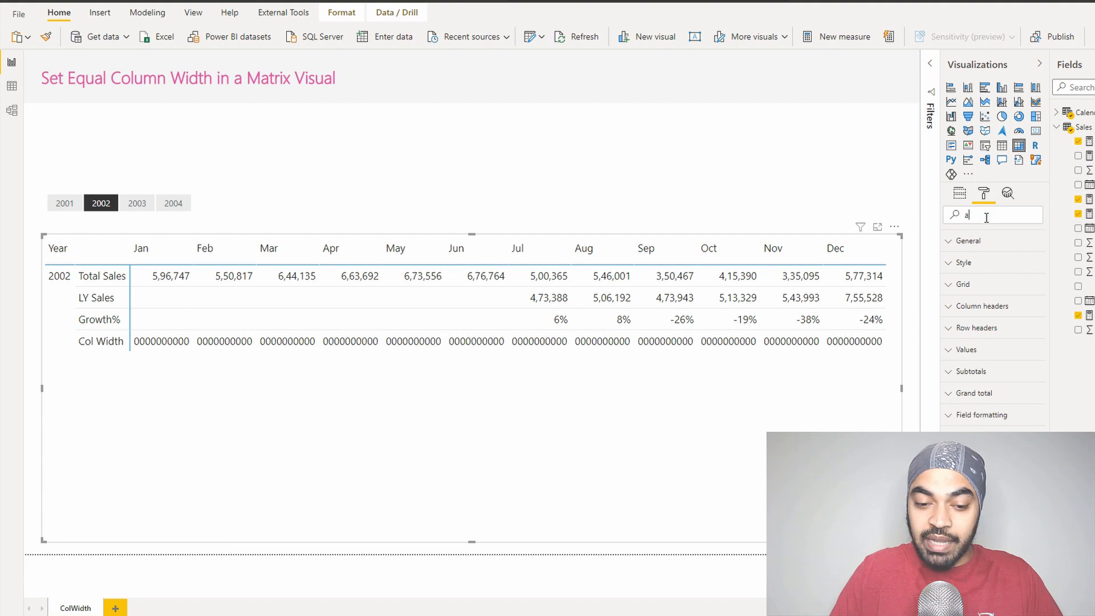
text(uto)
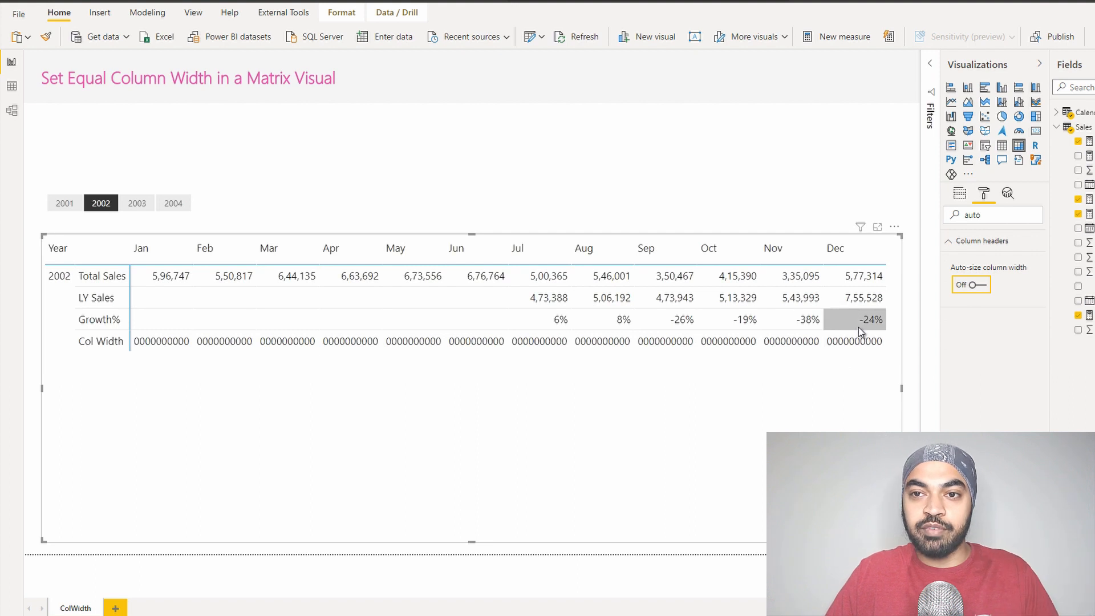
mouse_move(823, 426)
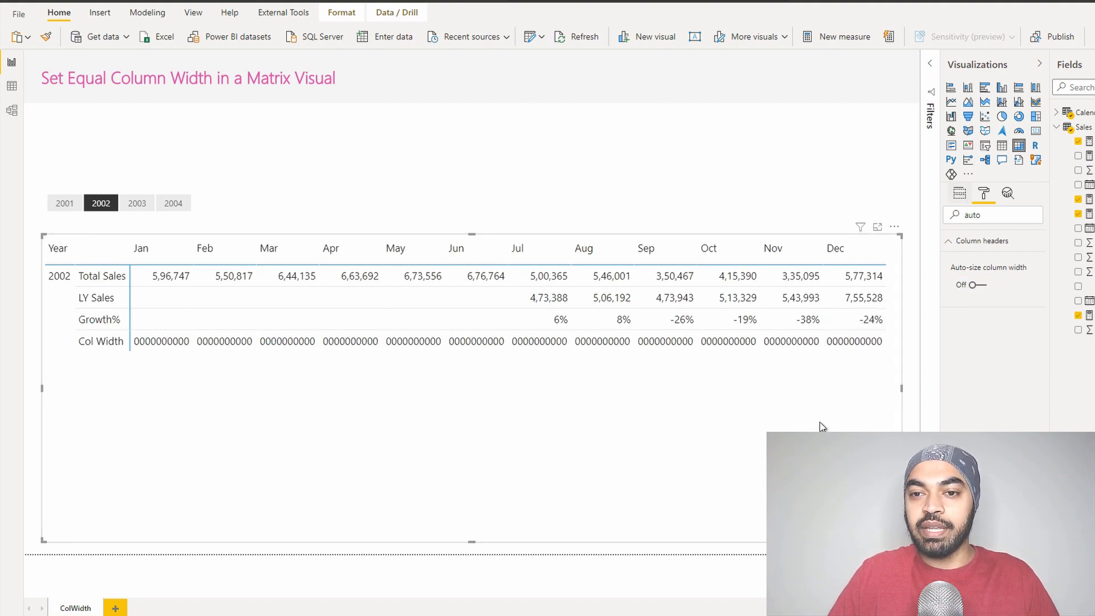
click(959, 194)
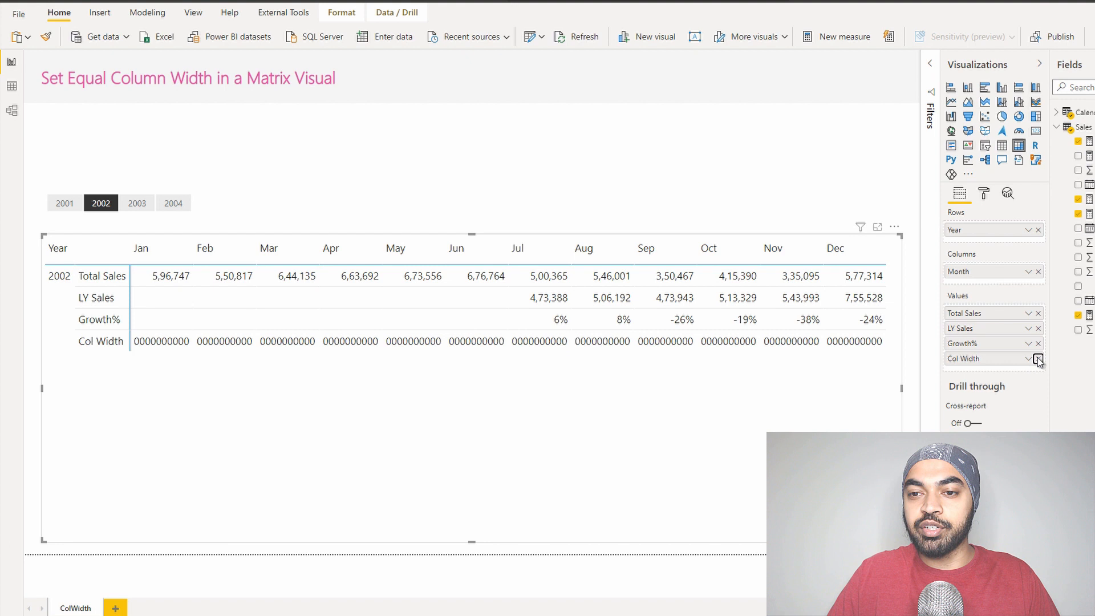
click(1037, 358)
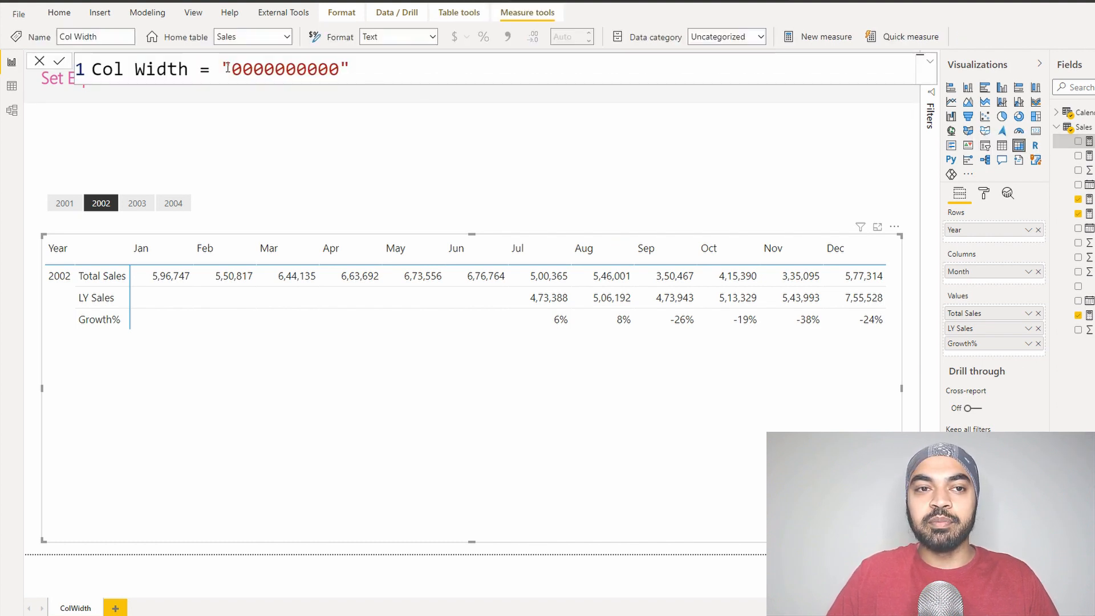
- Rewrite the measure as Col Width = REPT("0",11) so it returns eleven zeros
text(rep)
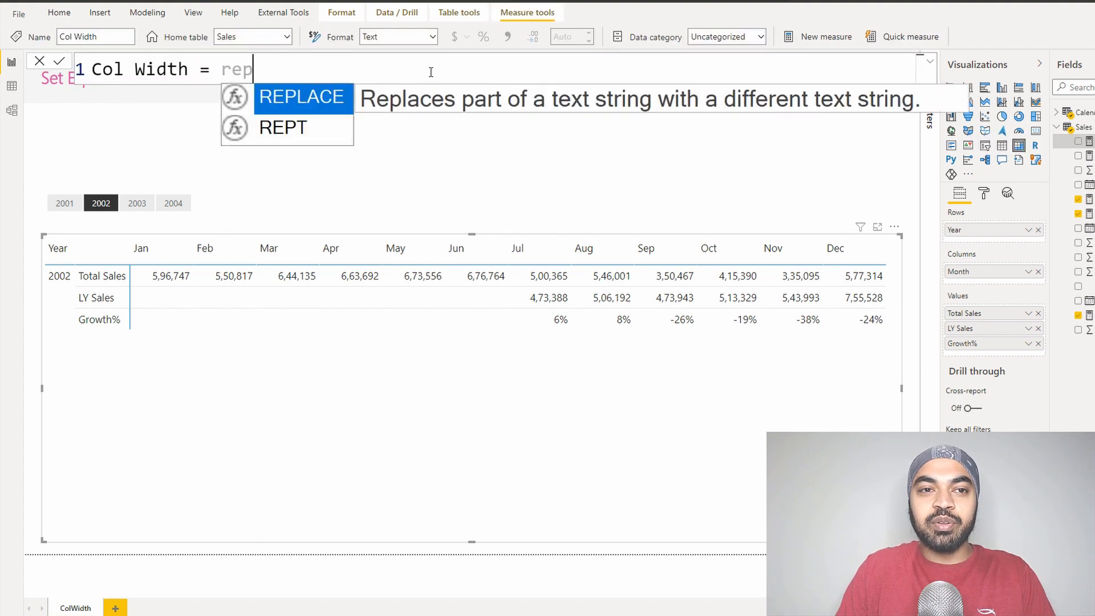
click(282, 126)
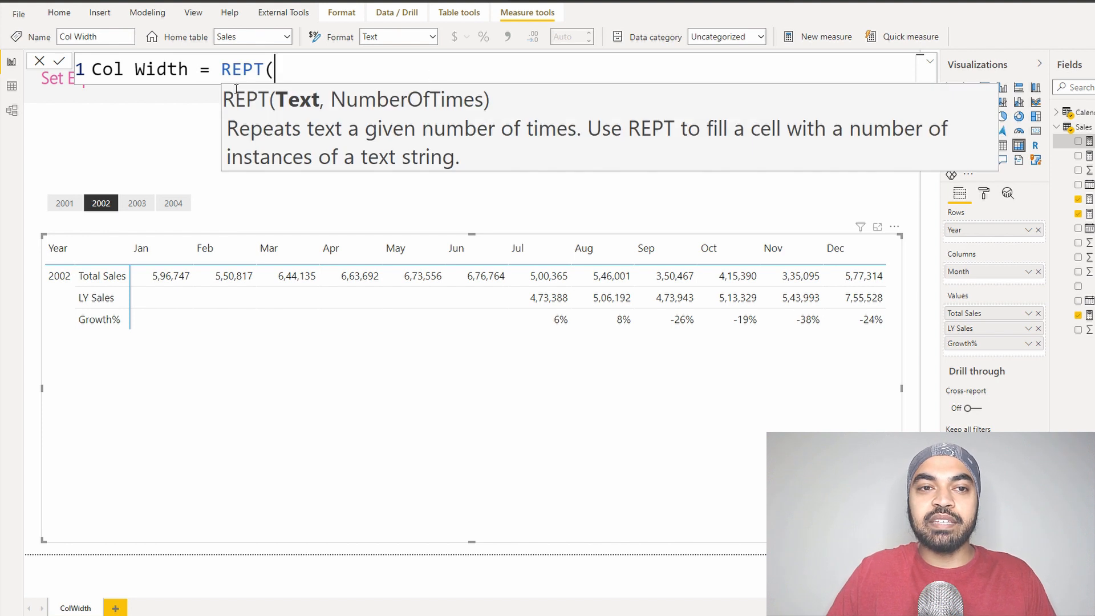
text("0")
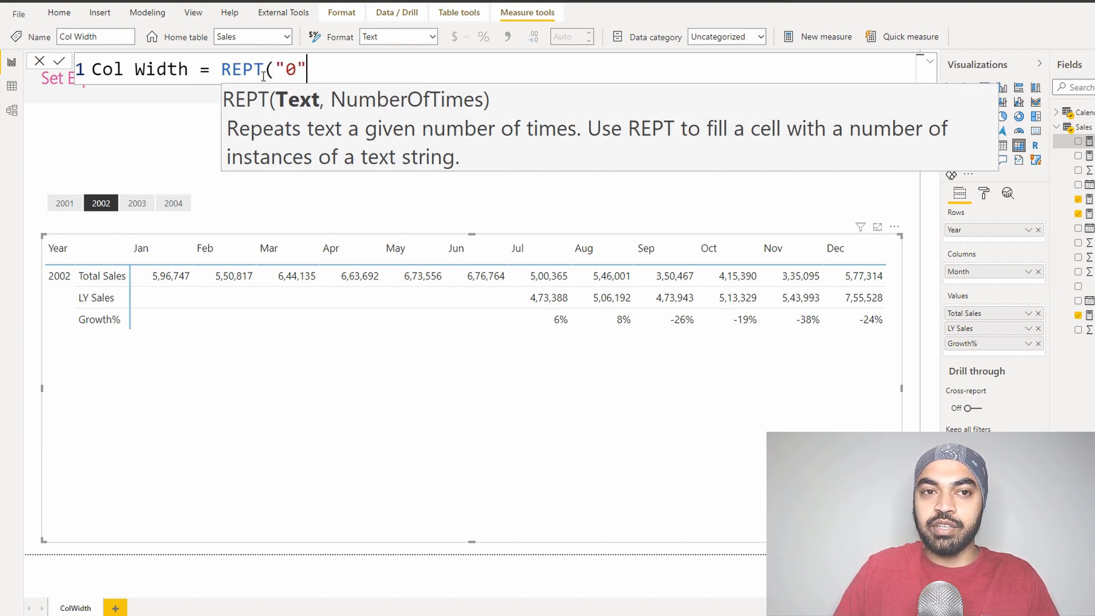
text(,1)
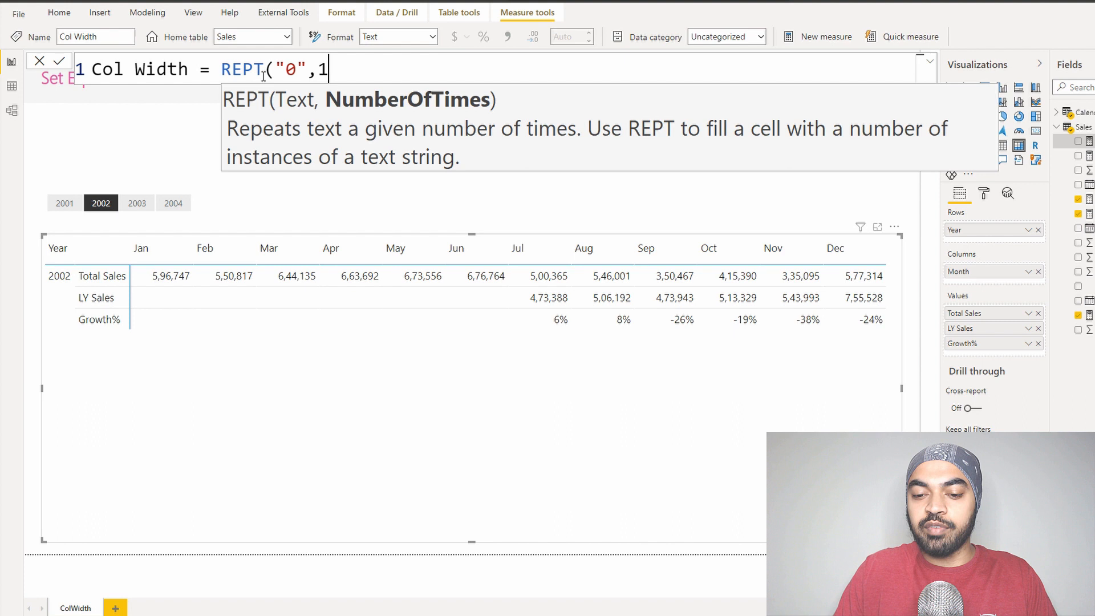
key(Backspace)
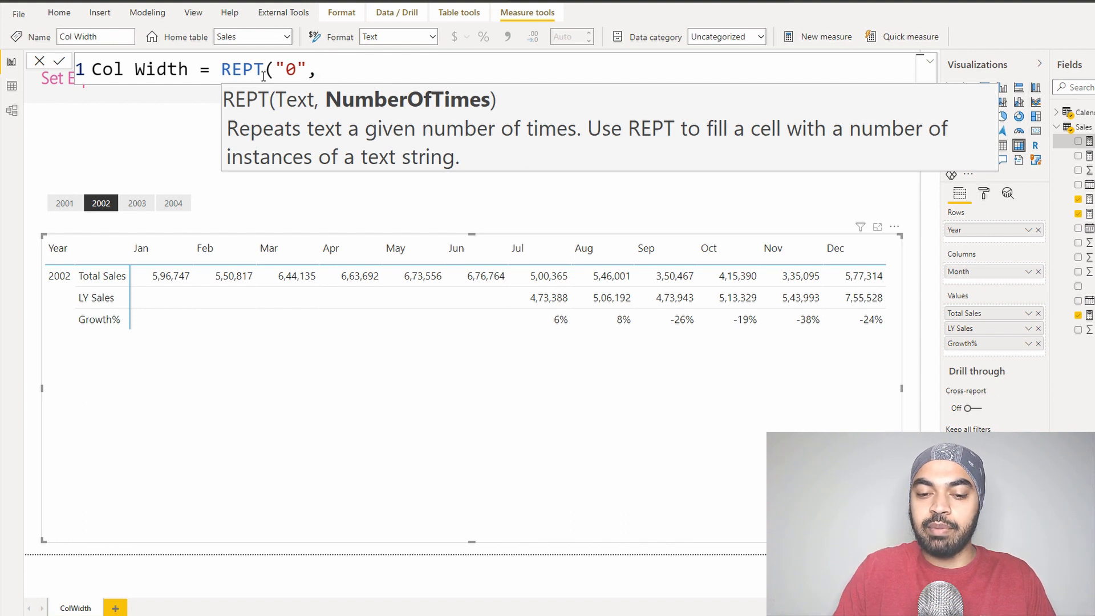
text(11)
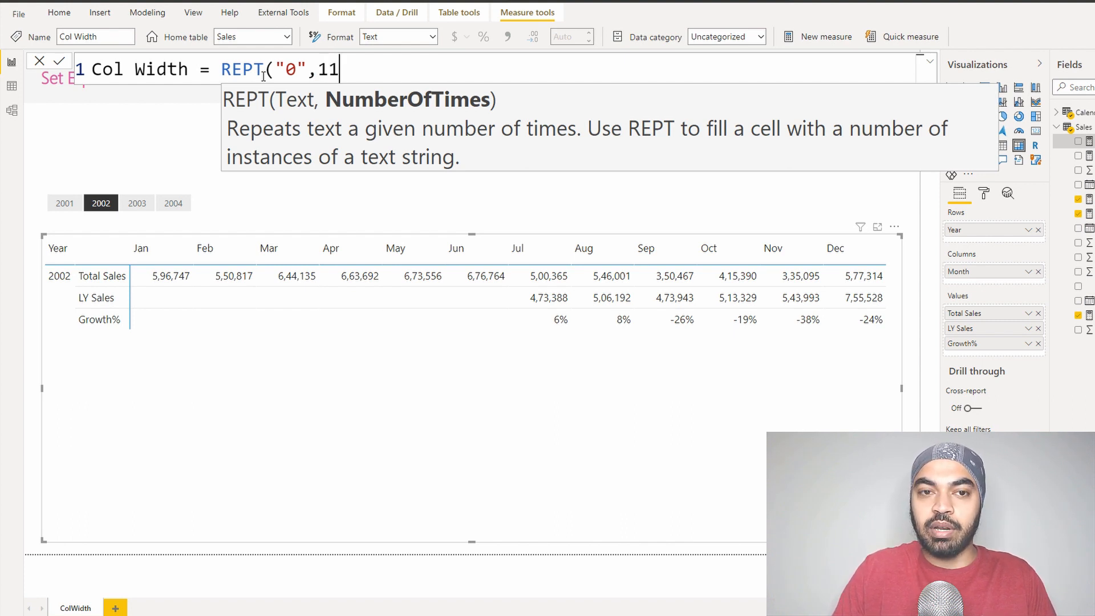
text())
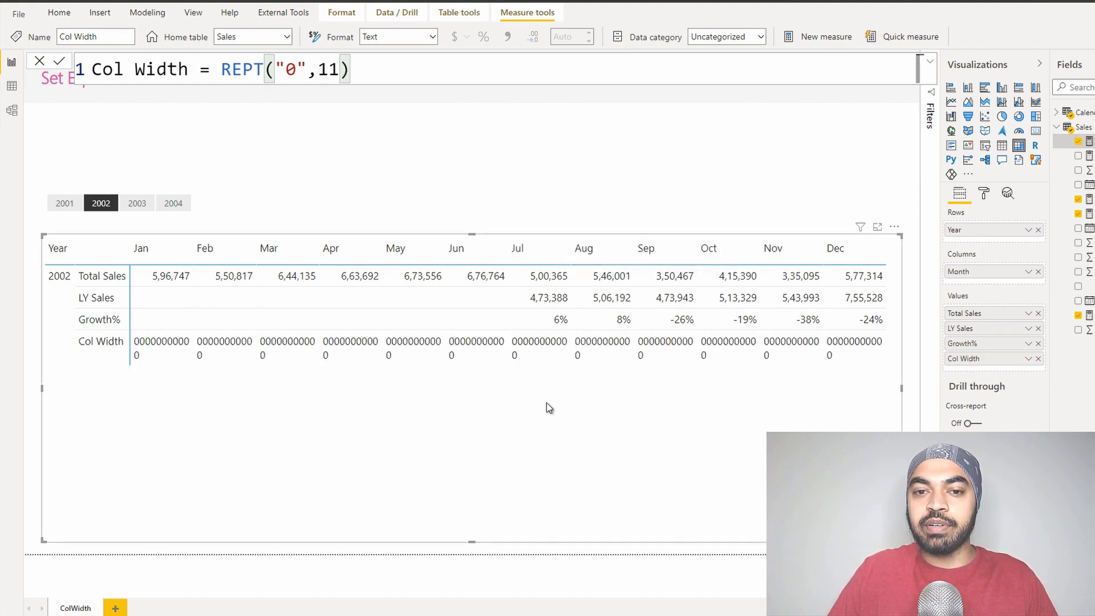
mouse_move(743, 402)
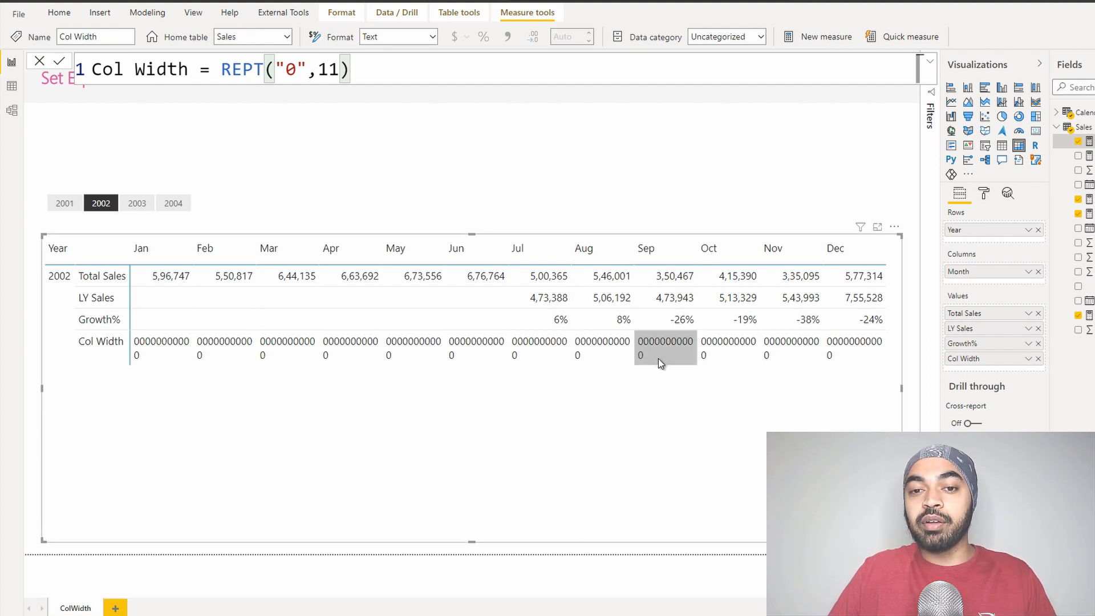
mouse_move(665, 356)
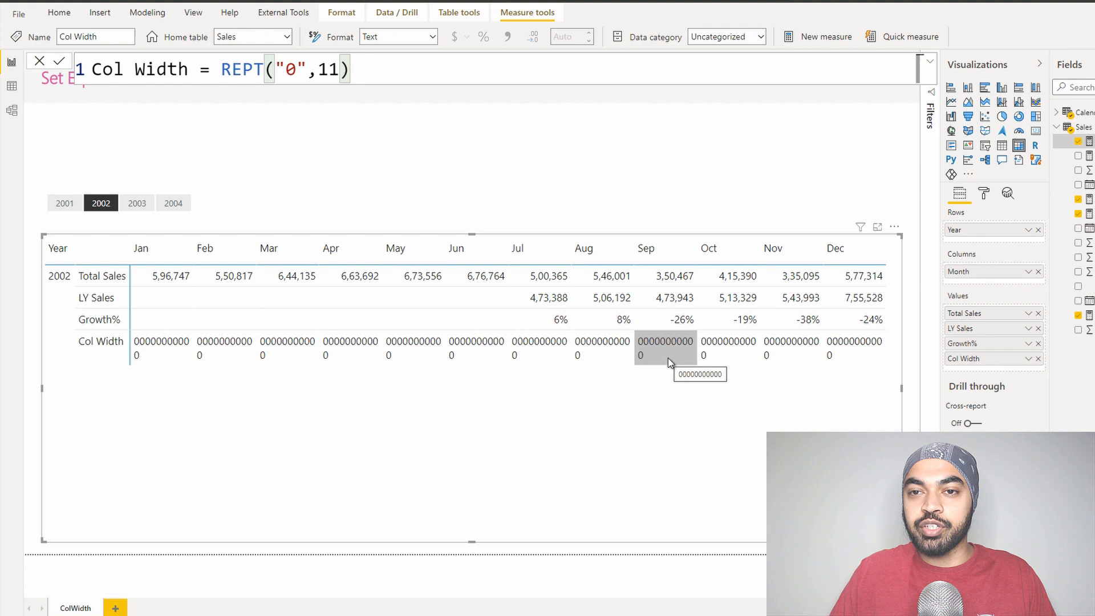
mouse_move(987, 222)
text(auto)
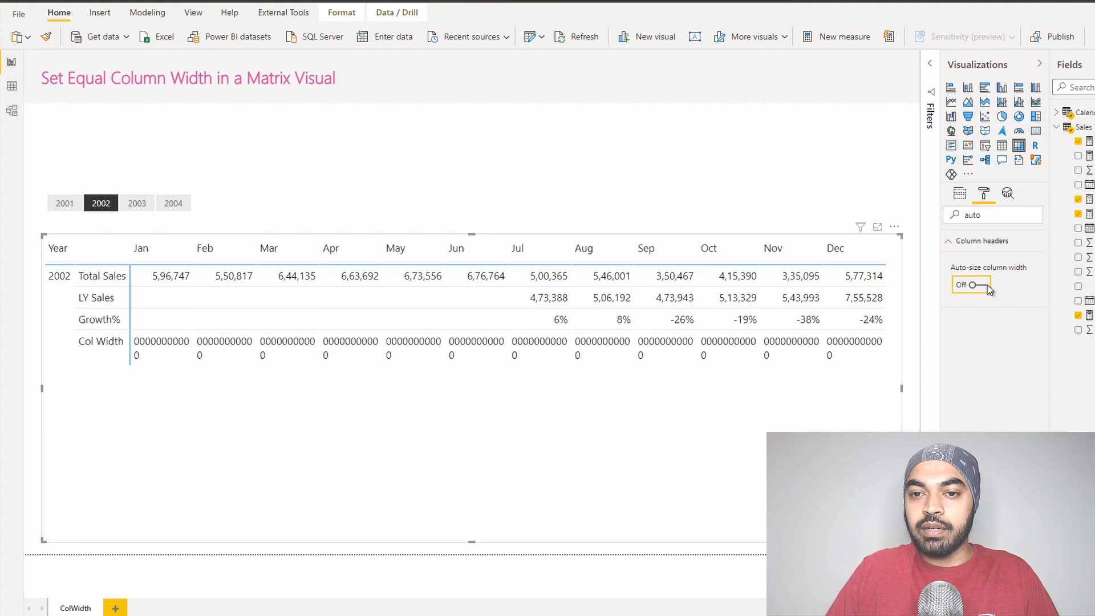
- Toggle Auto-size column width On then Off to fit eleven zeros, then remove Col Width from values
click(968, 284)
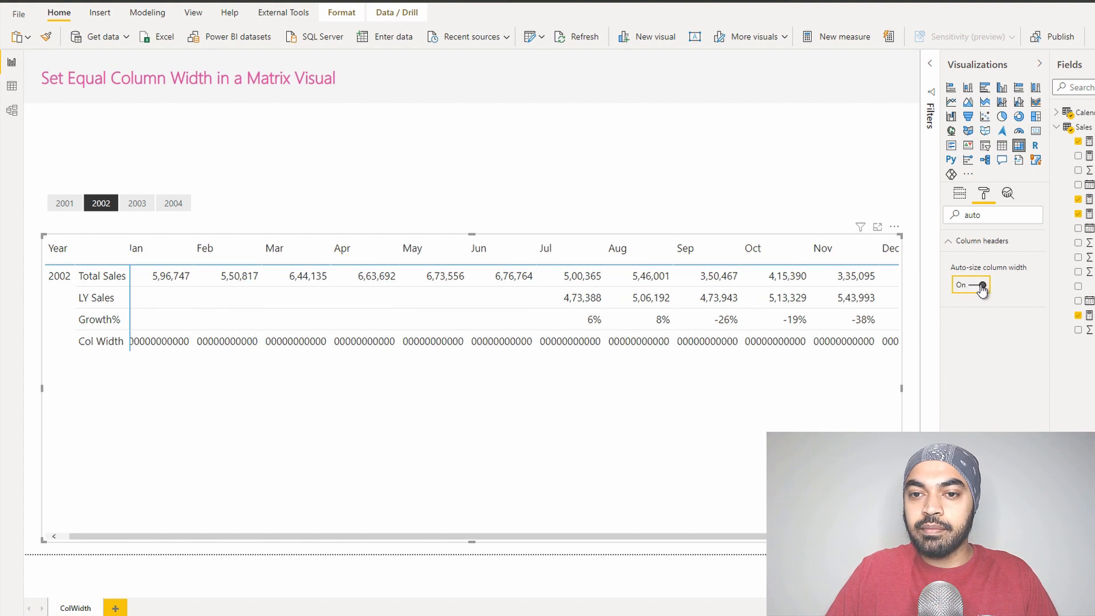
mouse_move(927, 236)
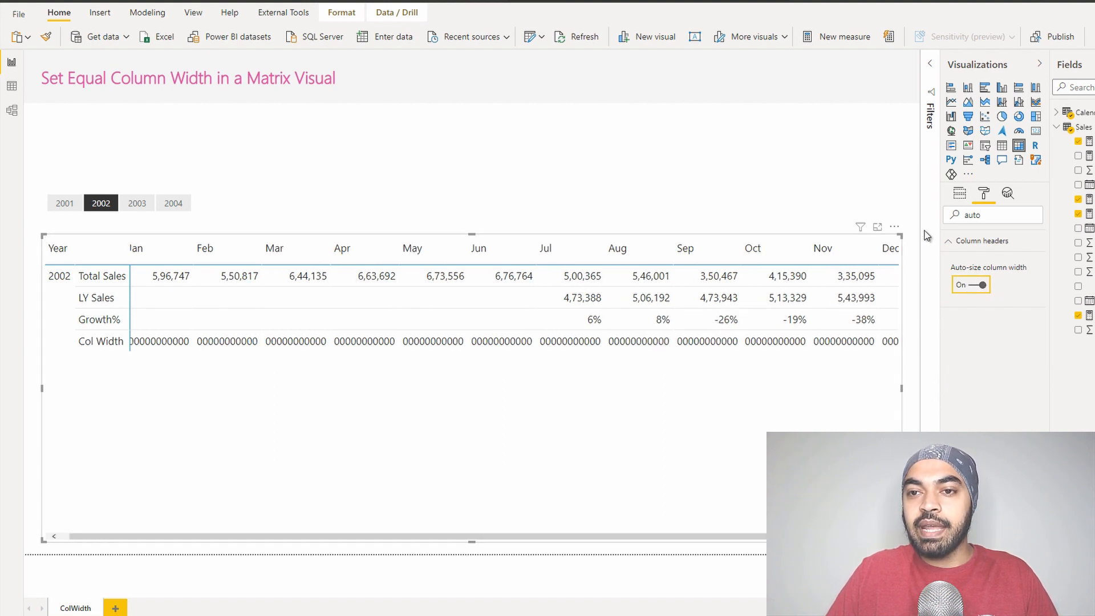
click(637, 341)
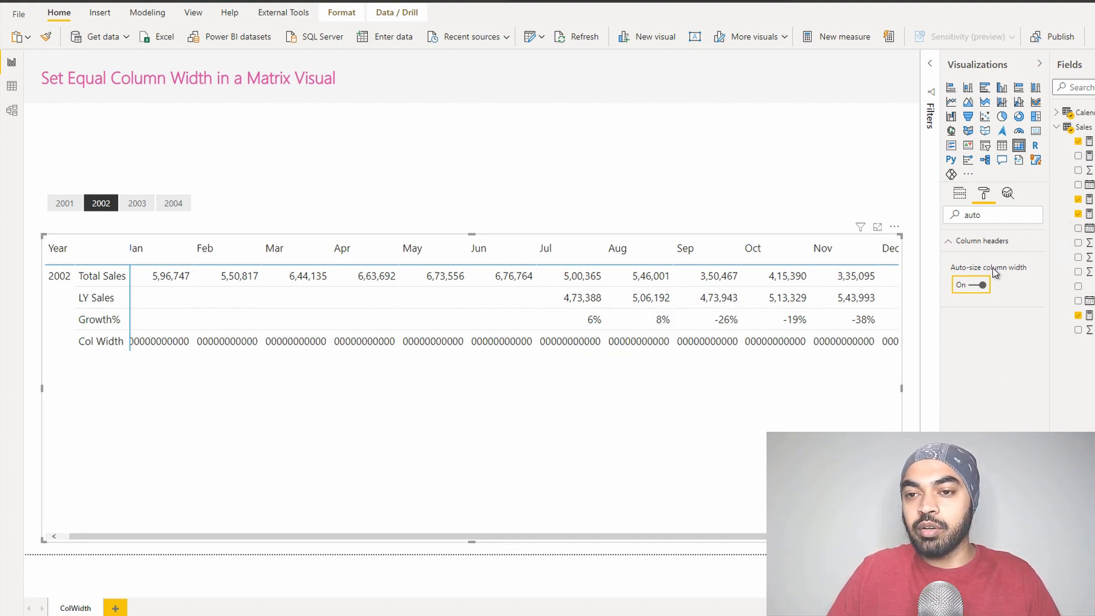
click(970, 284)
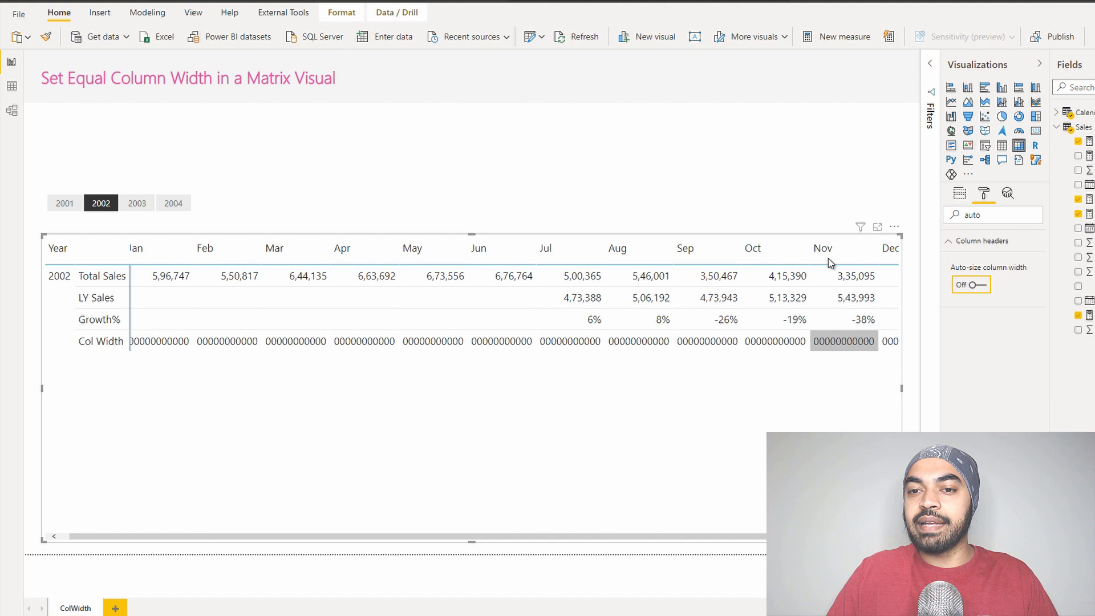
click(959, 193)
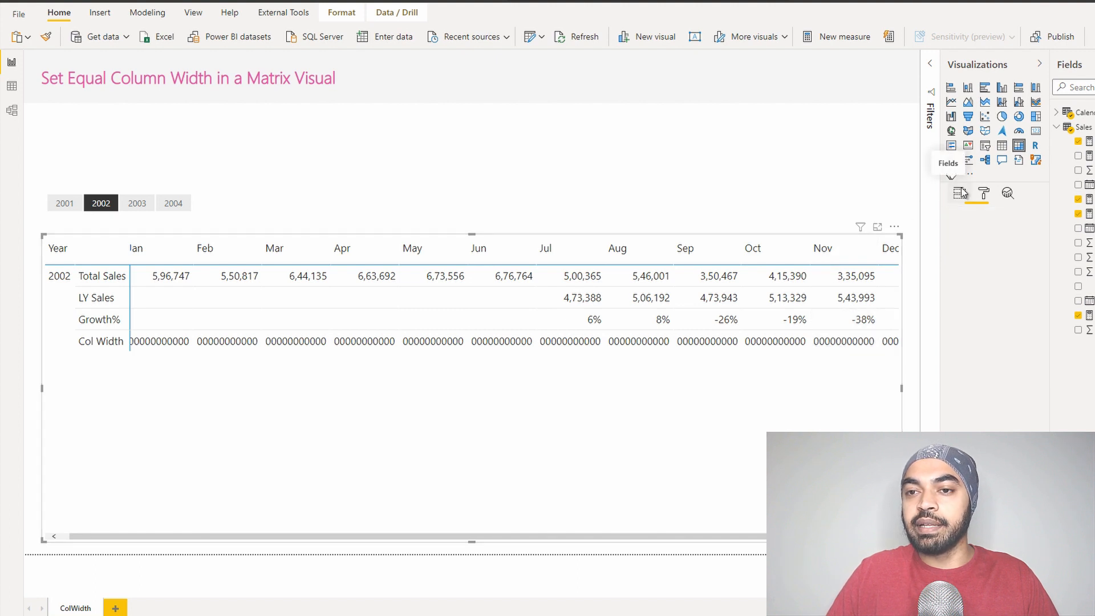
click(959, 192)
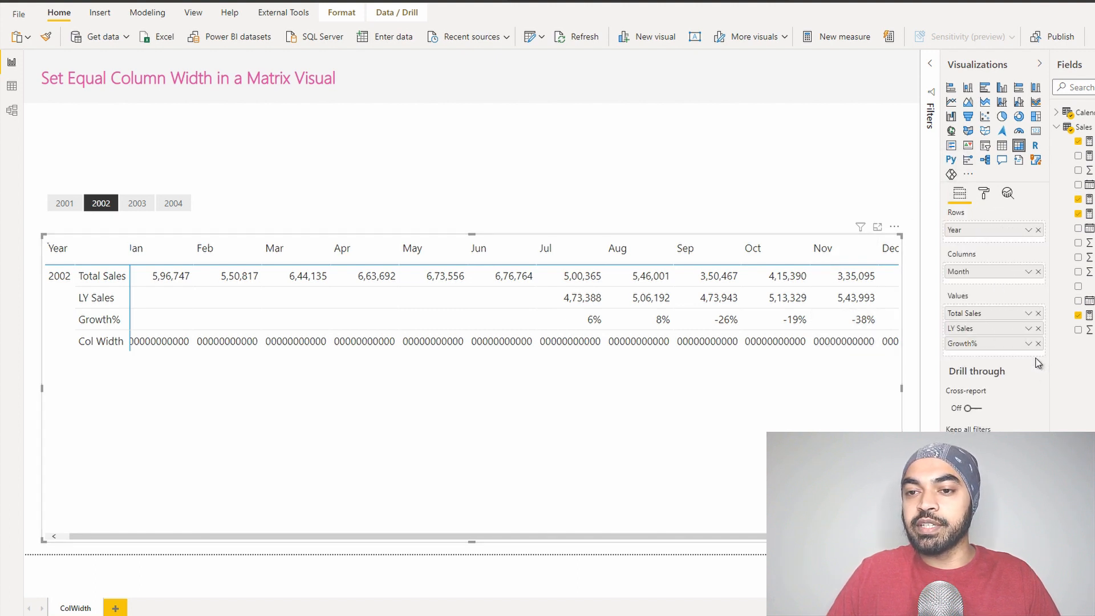